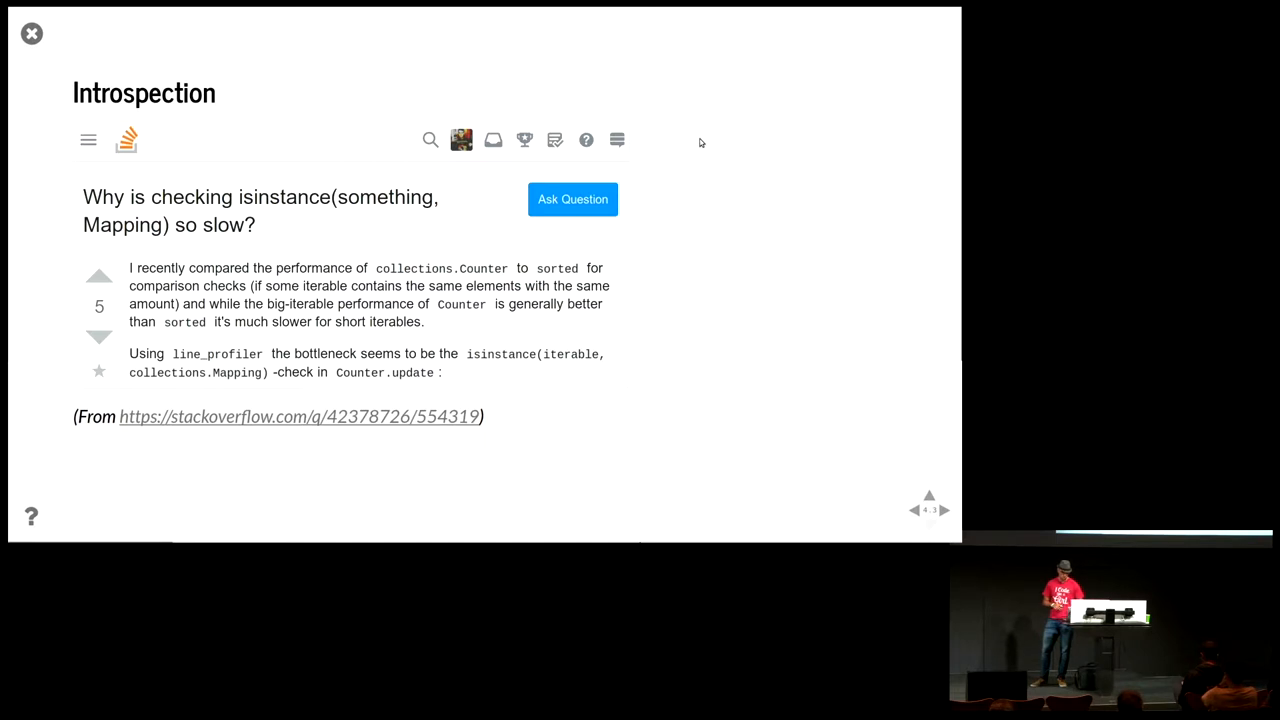
# - Advance to the 'All of a sudden, in 2012…' slide with the Numba 0.1 tweet
pyautogui.click(944, 510)
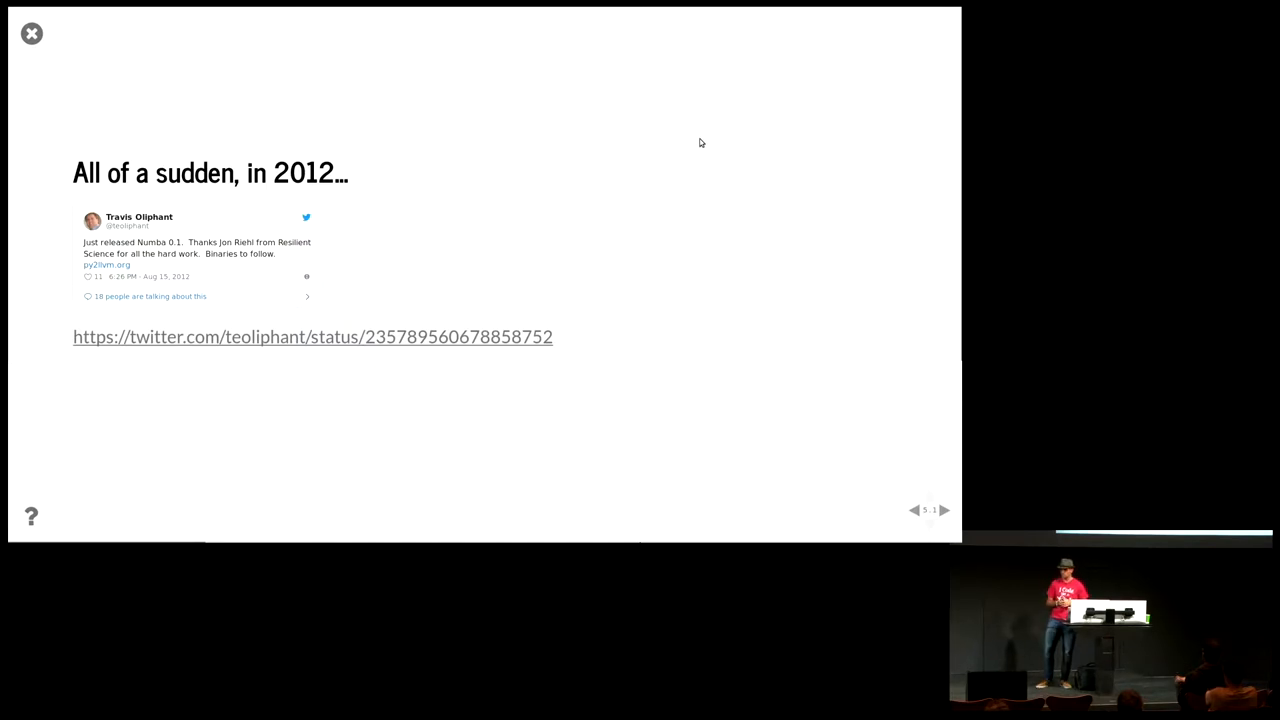
# - Advance to the 'What is numba?' slide with the logo and install commands
pyautogui.click(943, 510)
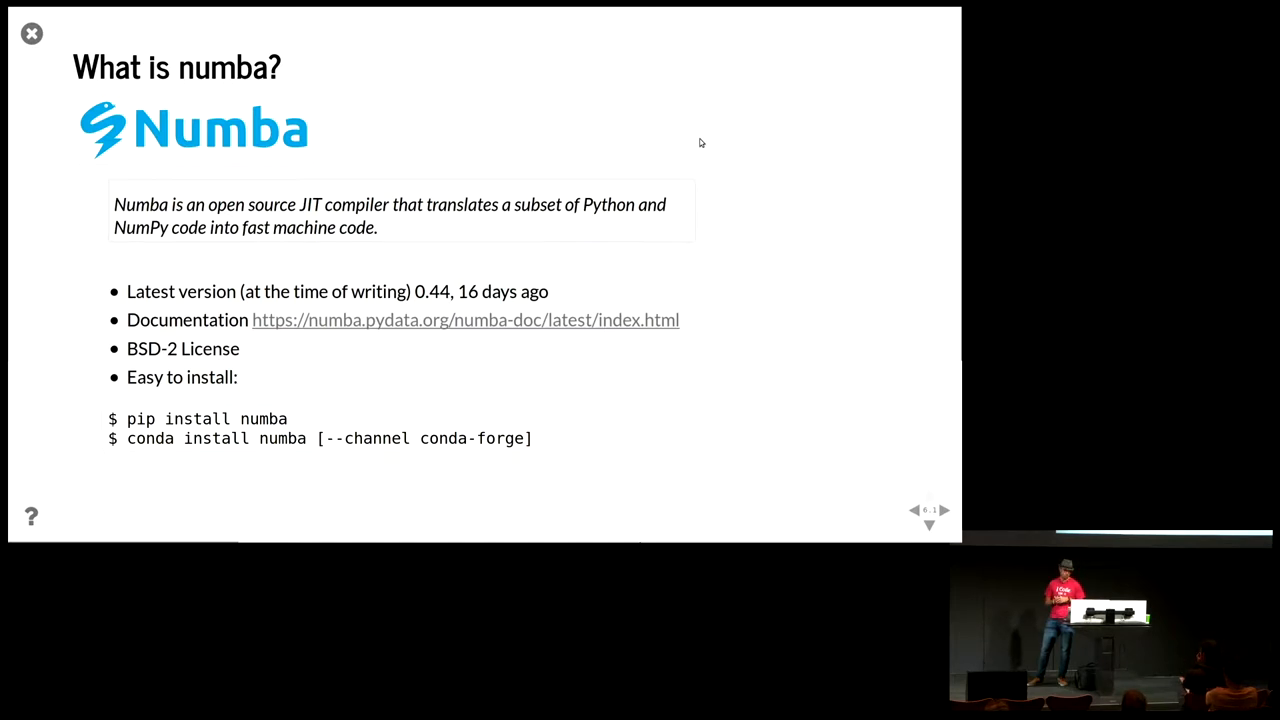
# - Advance to the 'Example 1: Monte Carlo for π' slide with the scatter plot
pyautogui.click(944, 510)
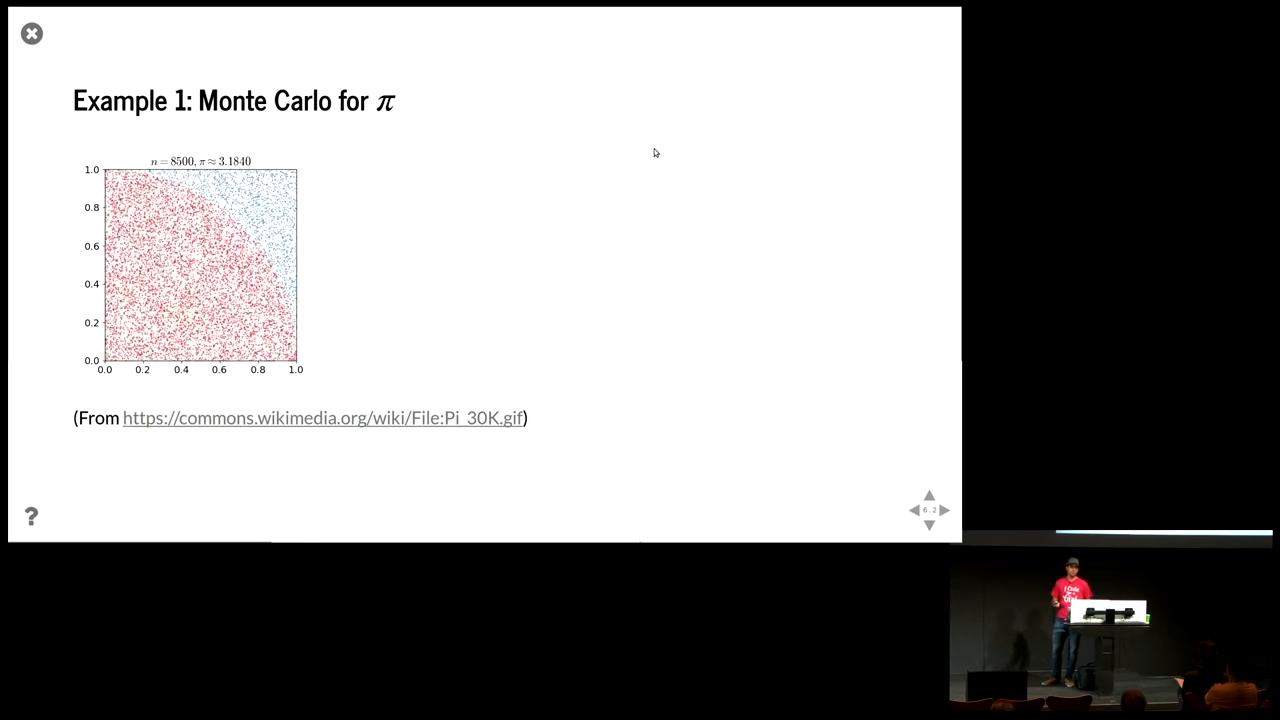
# - Run monte_carlo_pi for 100 and 100_000 samples and time 10_000_000 samples at ~3.96 s per loop
pyautogui.click(928, 525)
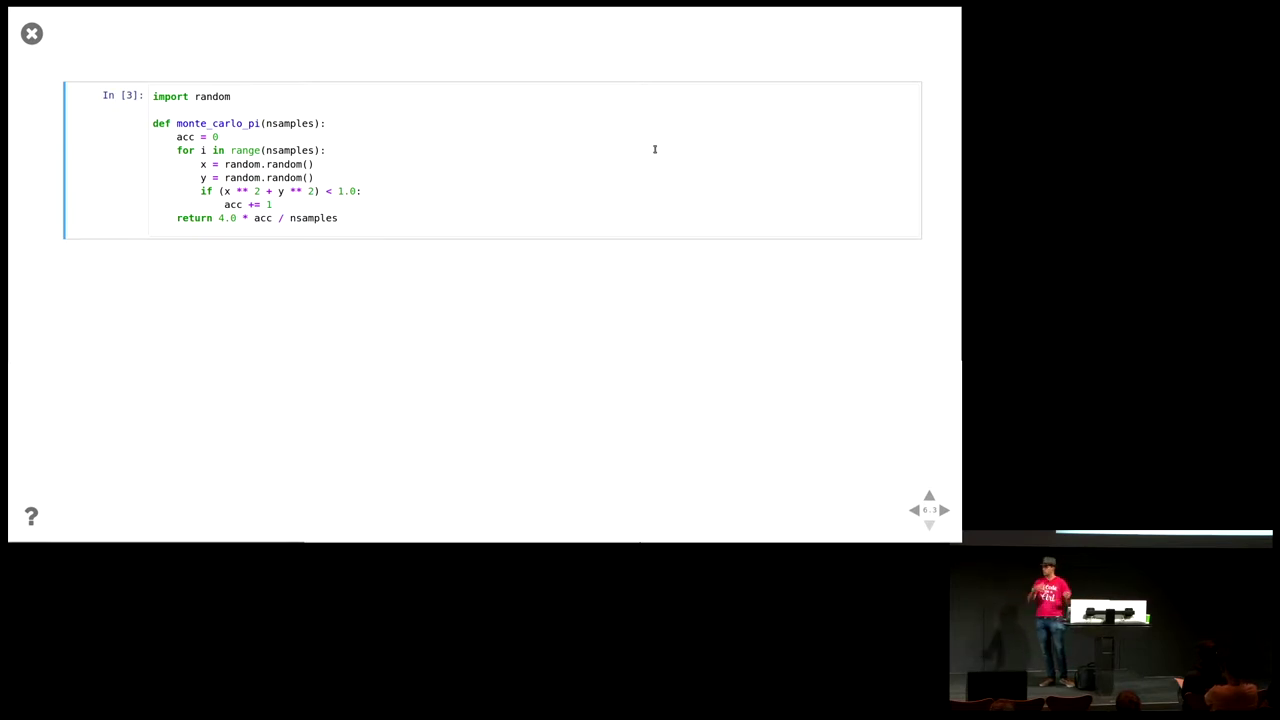
pyautogui.press('shift+enter')
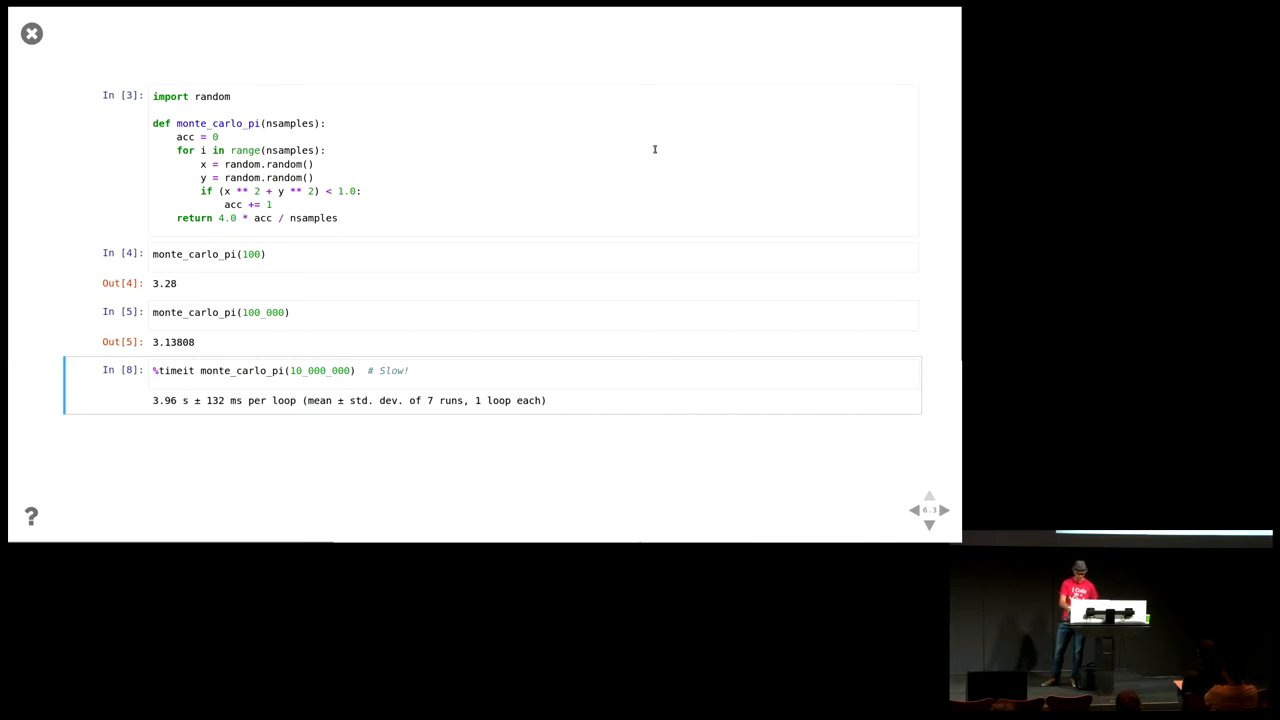
pyautogui.click(945, 510)
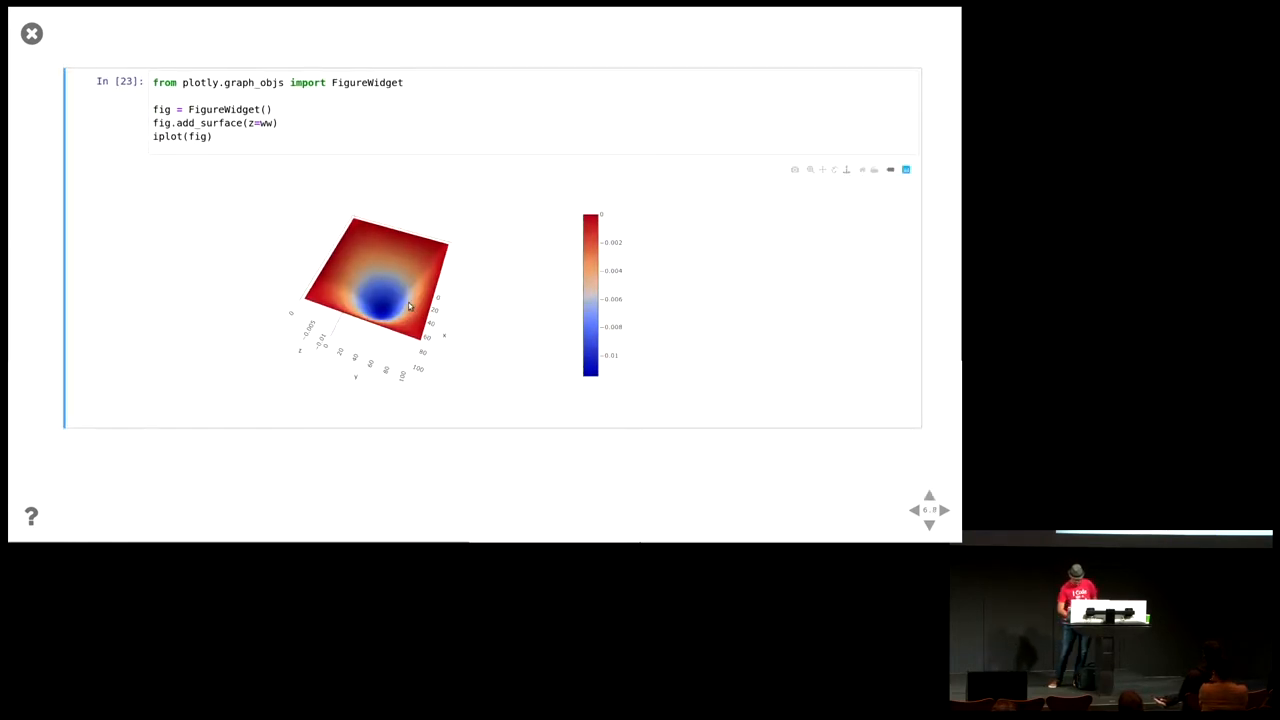
pyautogui.moveTo(400, 305); pyautogui.dragTo(398, 285)
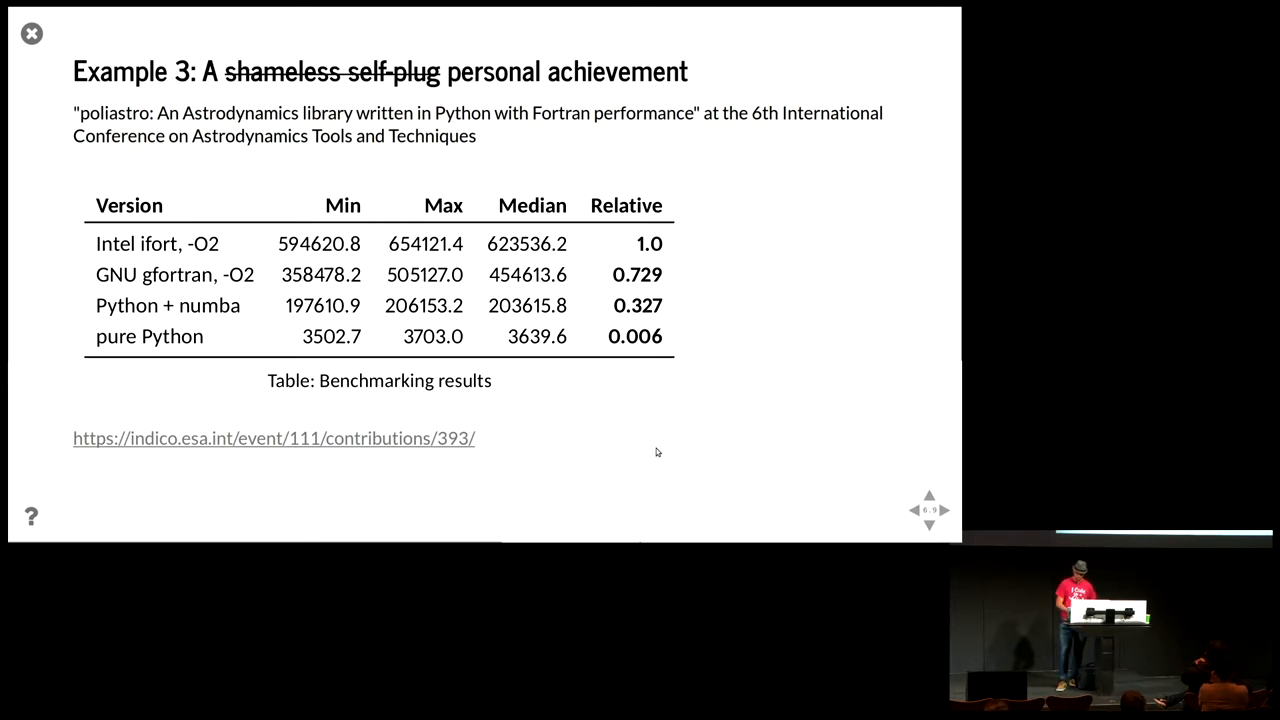
pyautogui.moveTo(677, 350)
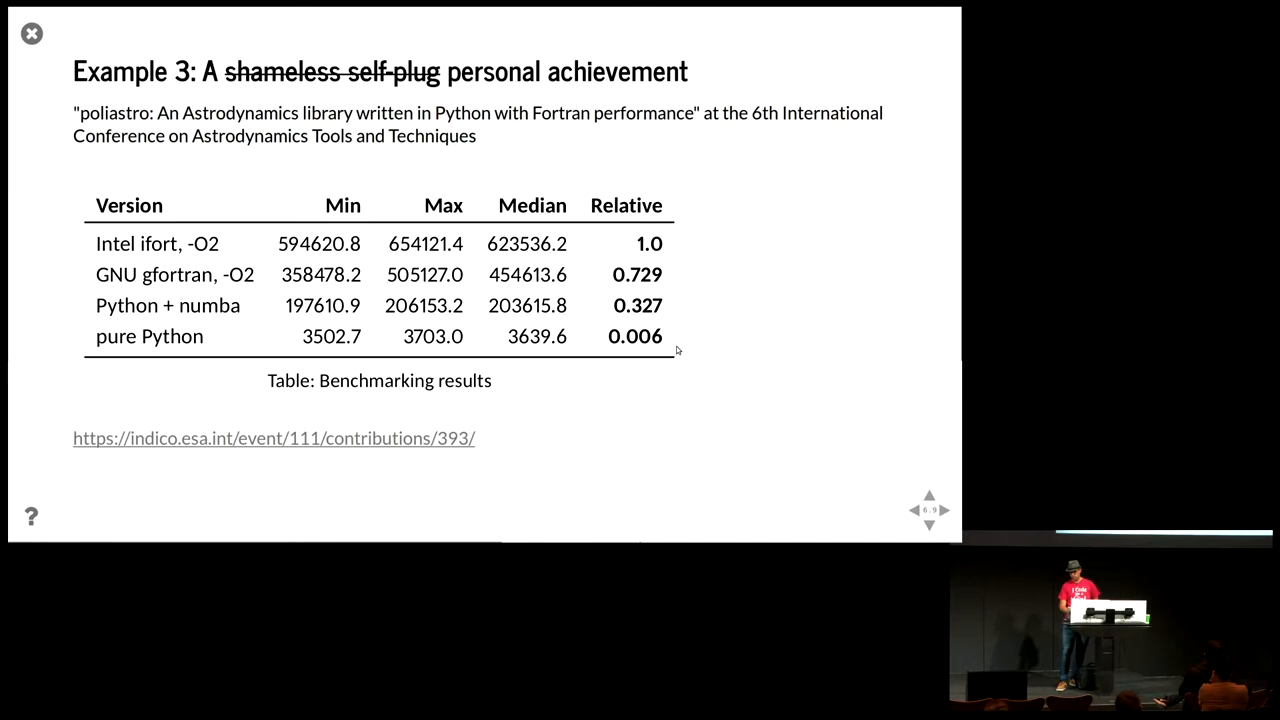
pyautogui.moveTo(733, 348)
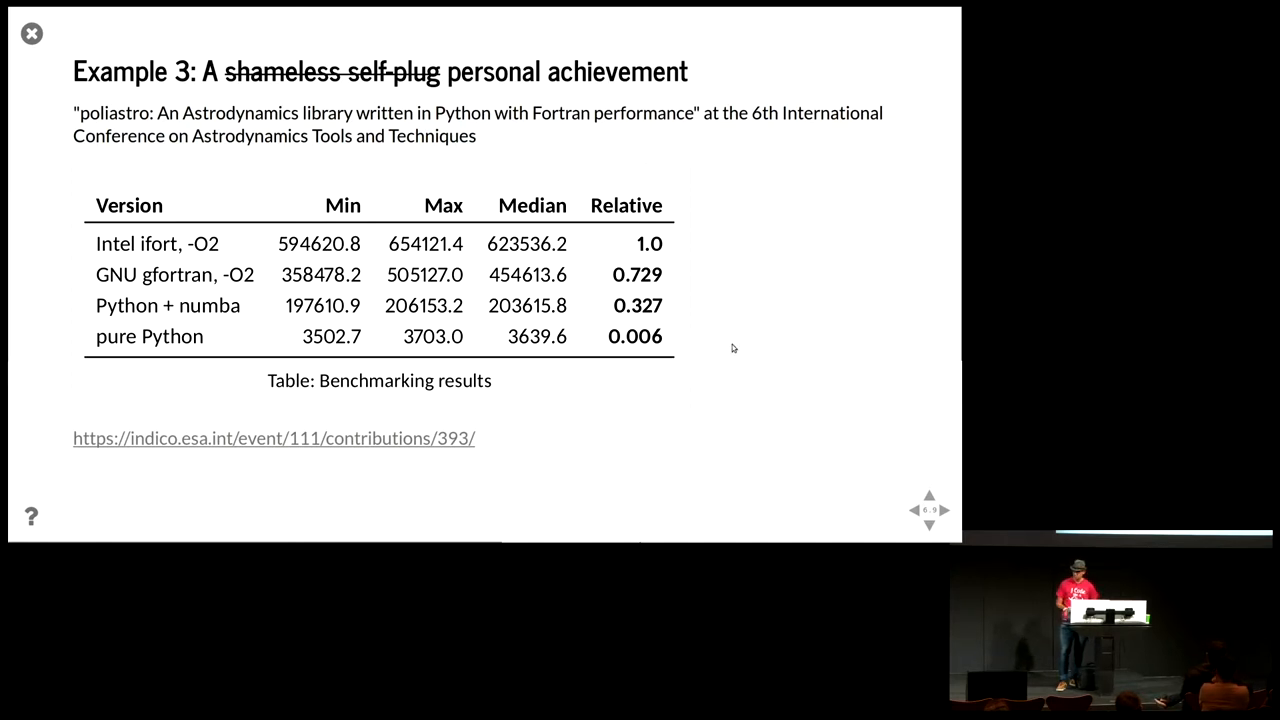
pyautogui.click(943, 510)
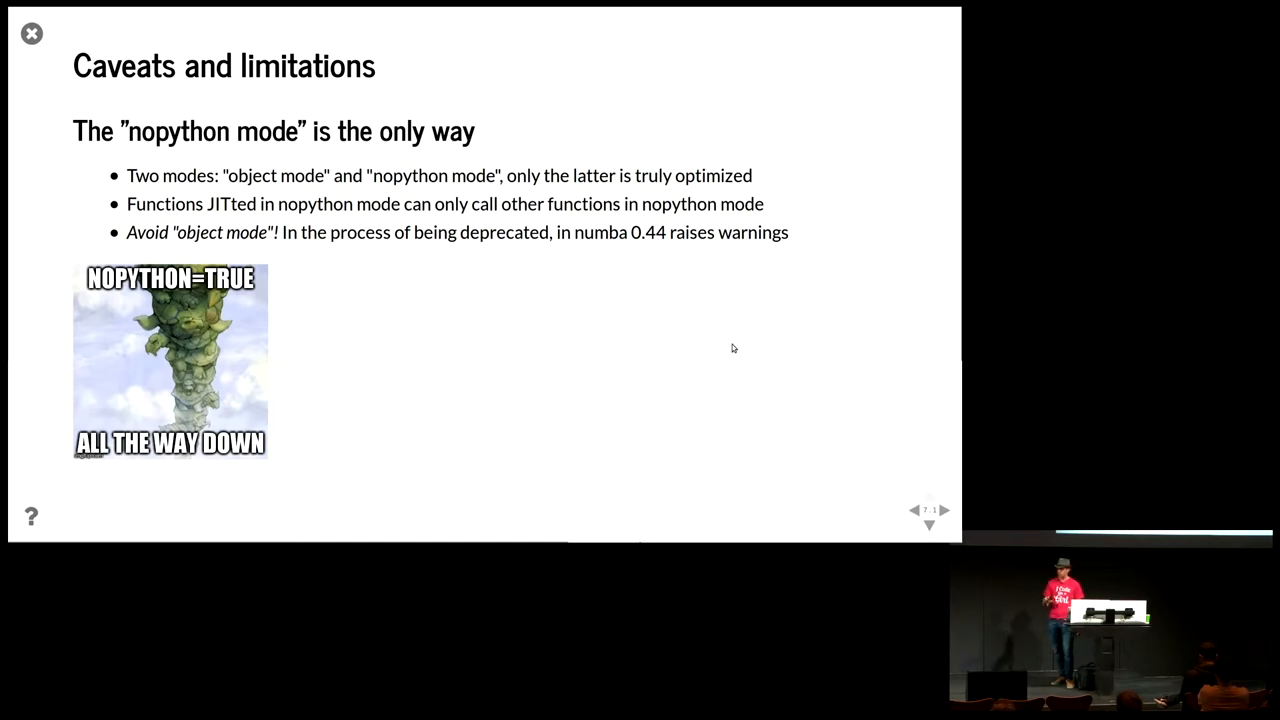
pyautogui.click(941, 510)
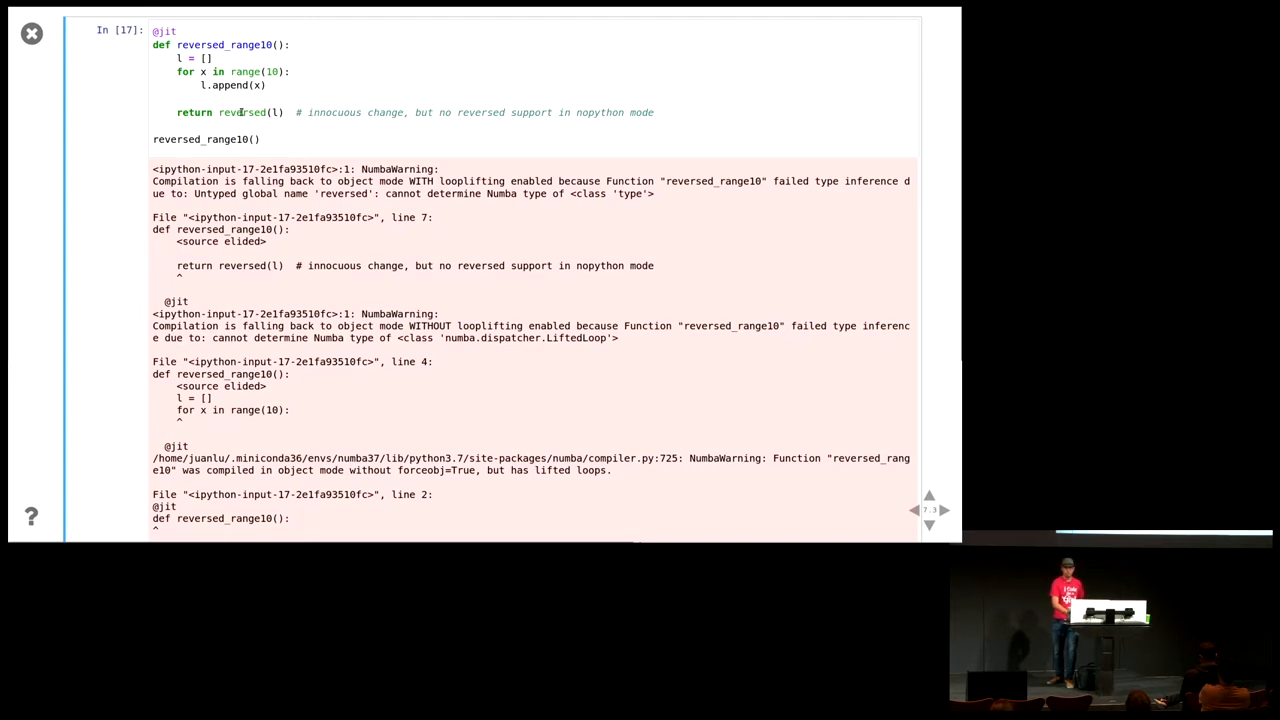
pyautogui.moveTo(105, 124)
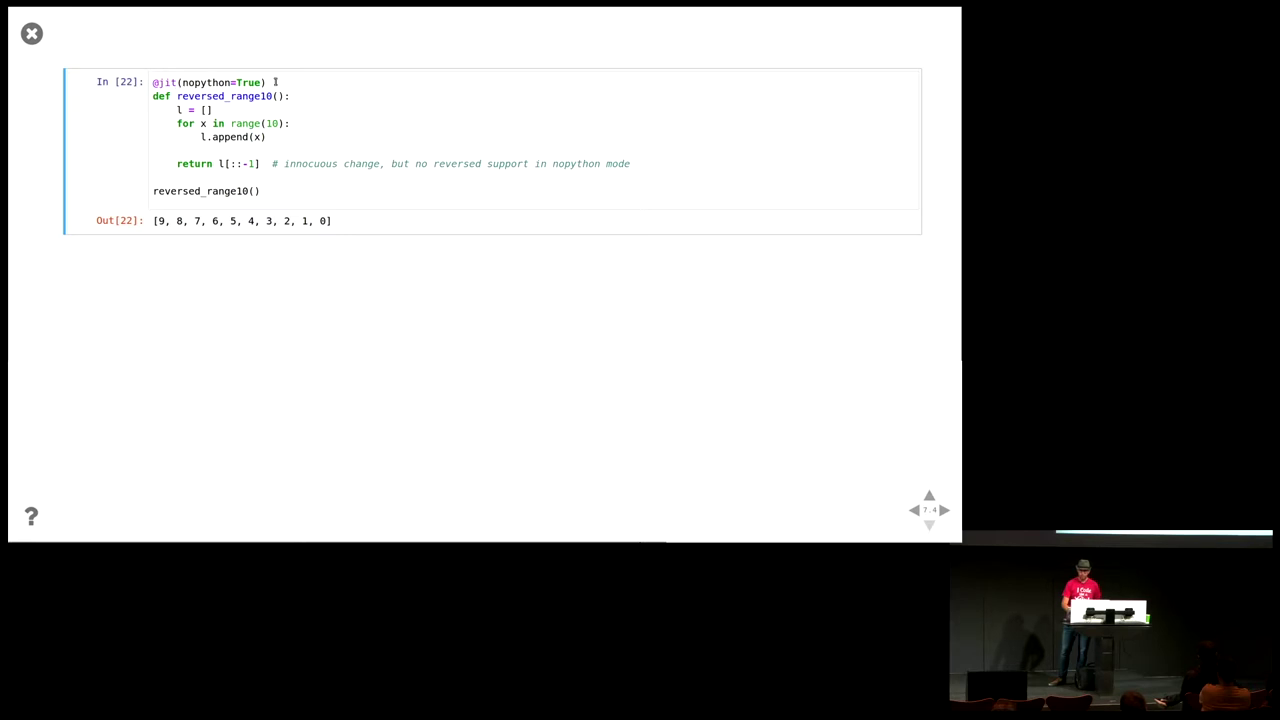
pyautogui.moveTo(38, 169)
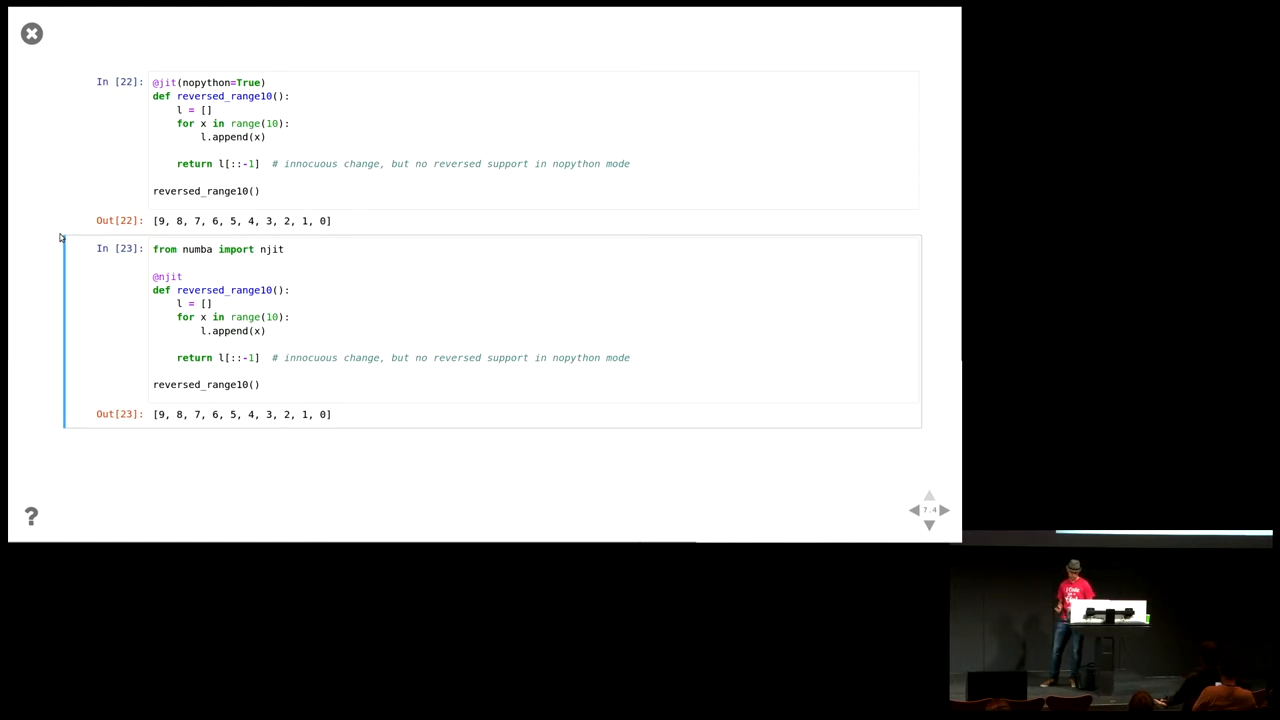
# - Advance to the 'Passing functions as arguments is slow' slide with the njit_newton cell
pyautogui.click(944, 510)
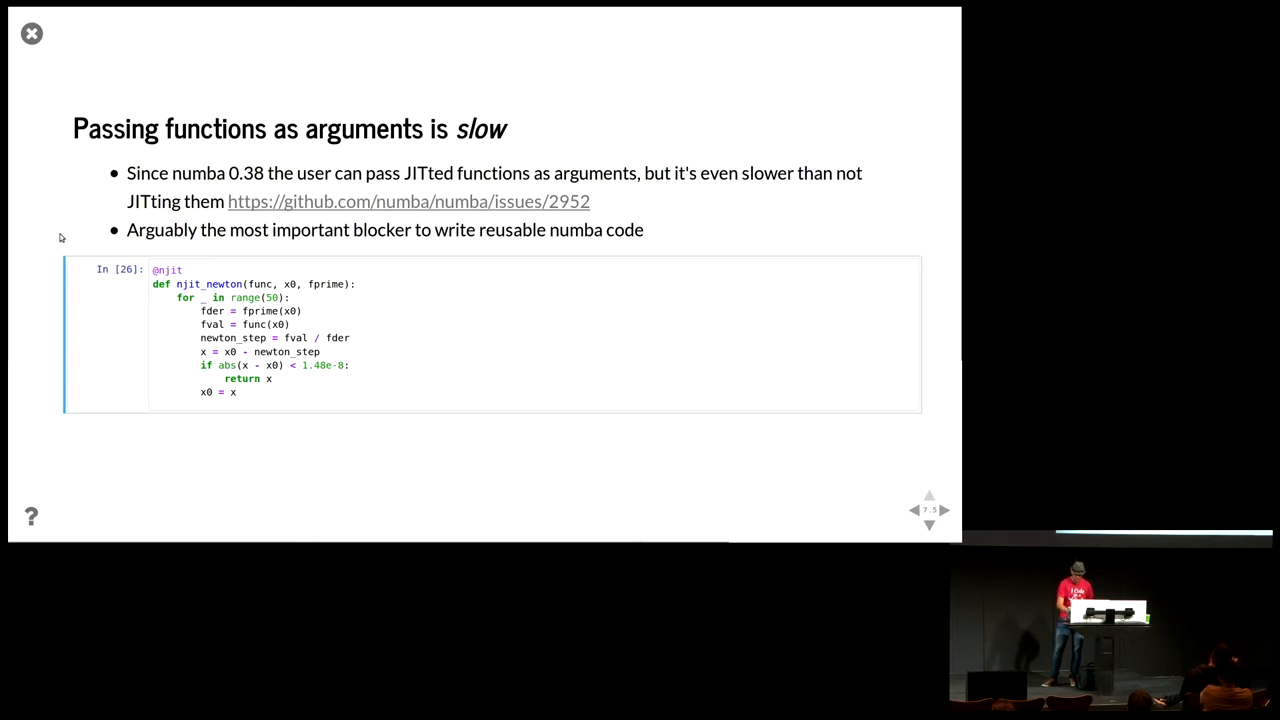
pyautogui.moveTo(247, 283)
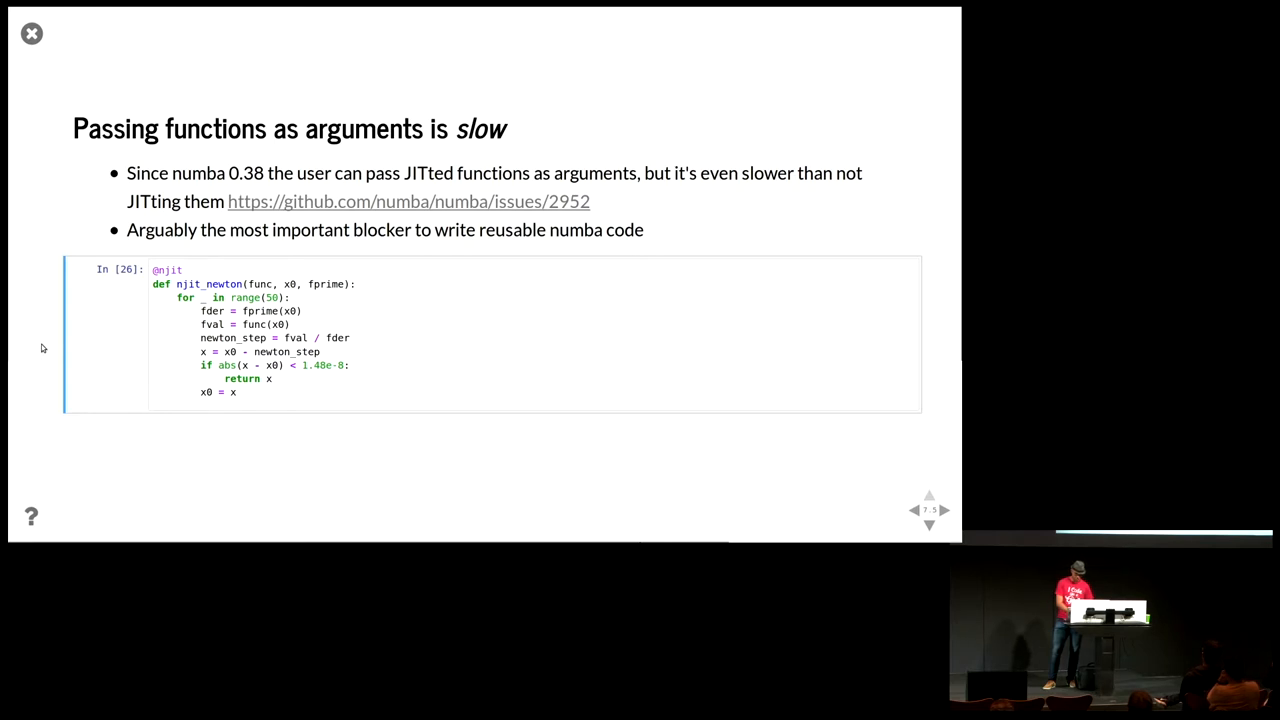
# - Advance to the closures-and-caching workaround slide with newton timed at ~445 ns per loop
pyautogui.click(928, 524)
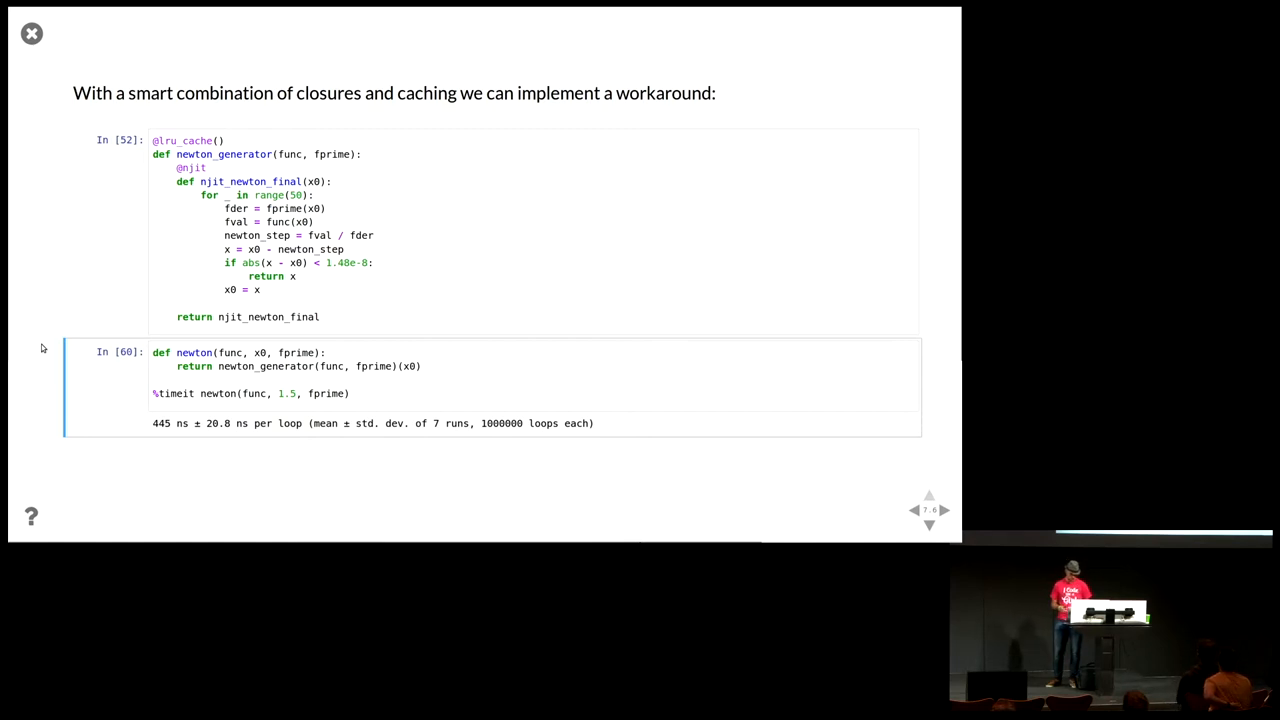
pyautogui.click(941, 510)
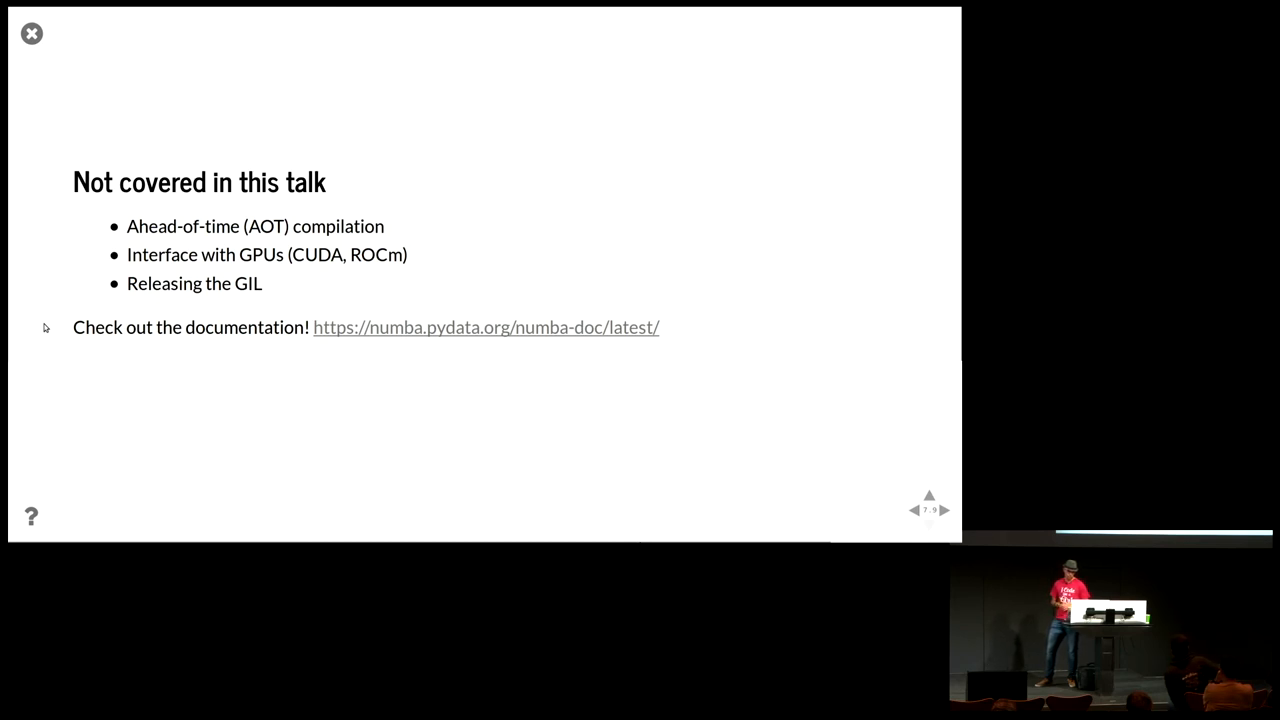
# - Advance to the closing 'Per Python ad astra!' slide with the slides link and rocket photo
pyautogui.click(943, 510)
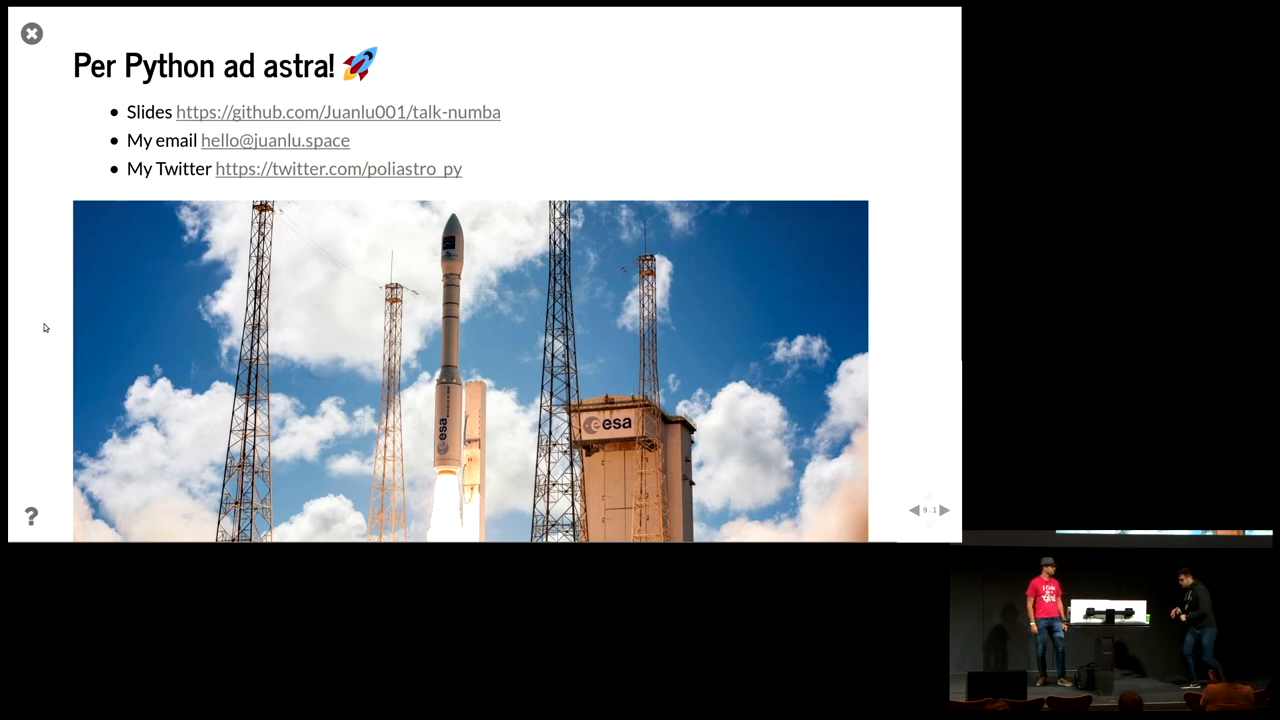
pyautogui.click(31, 33)
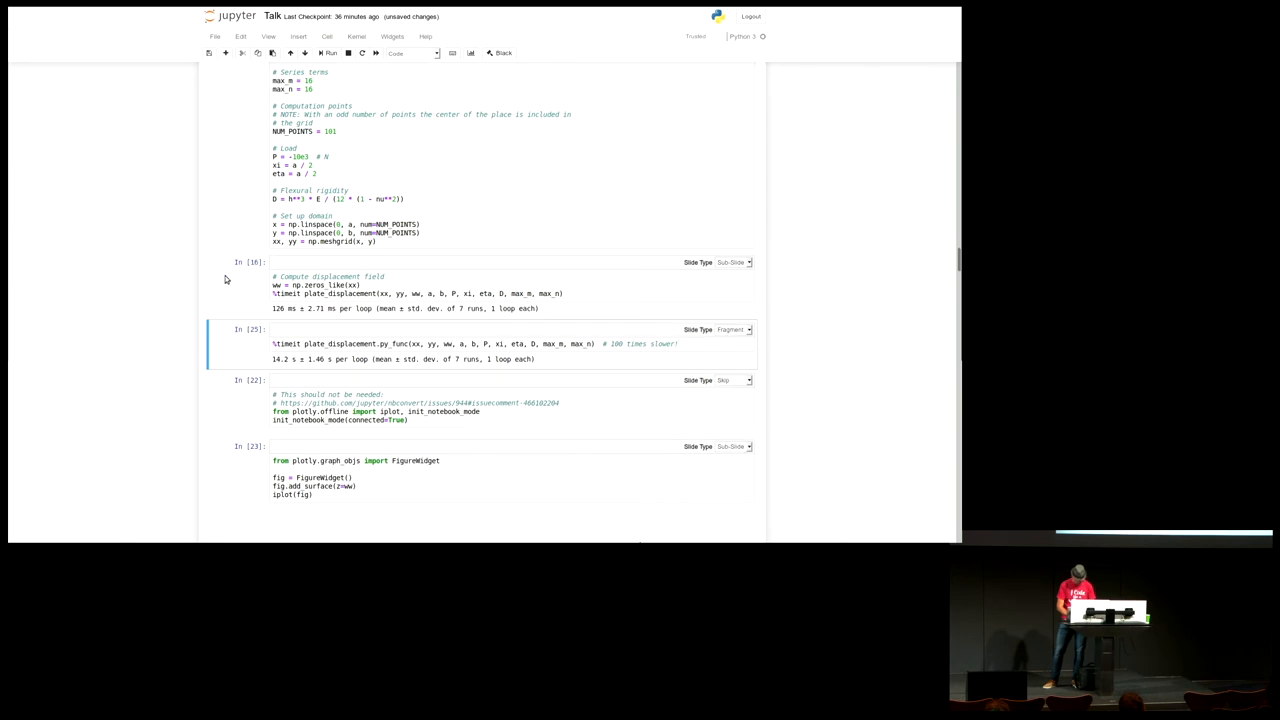
pyautogui.scroll(3)
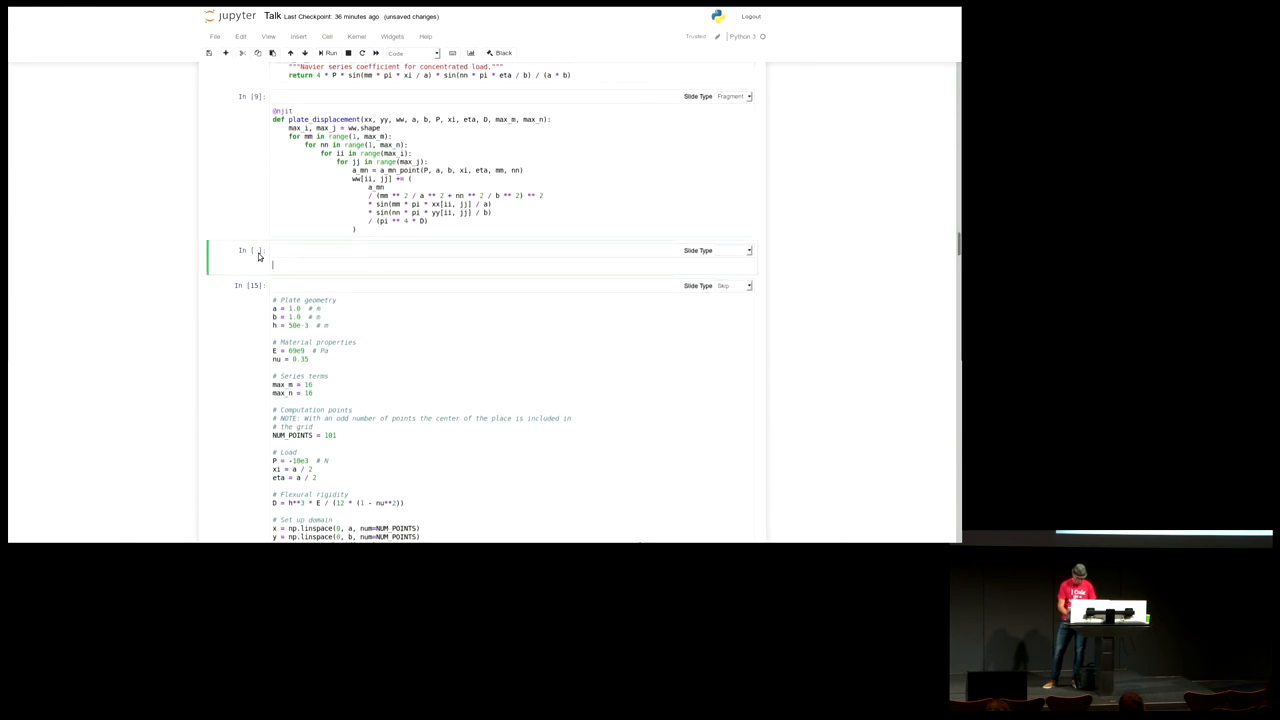
pyautogui.write('plate_displacement.')
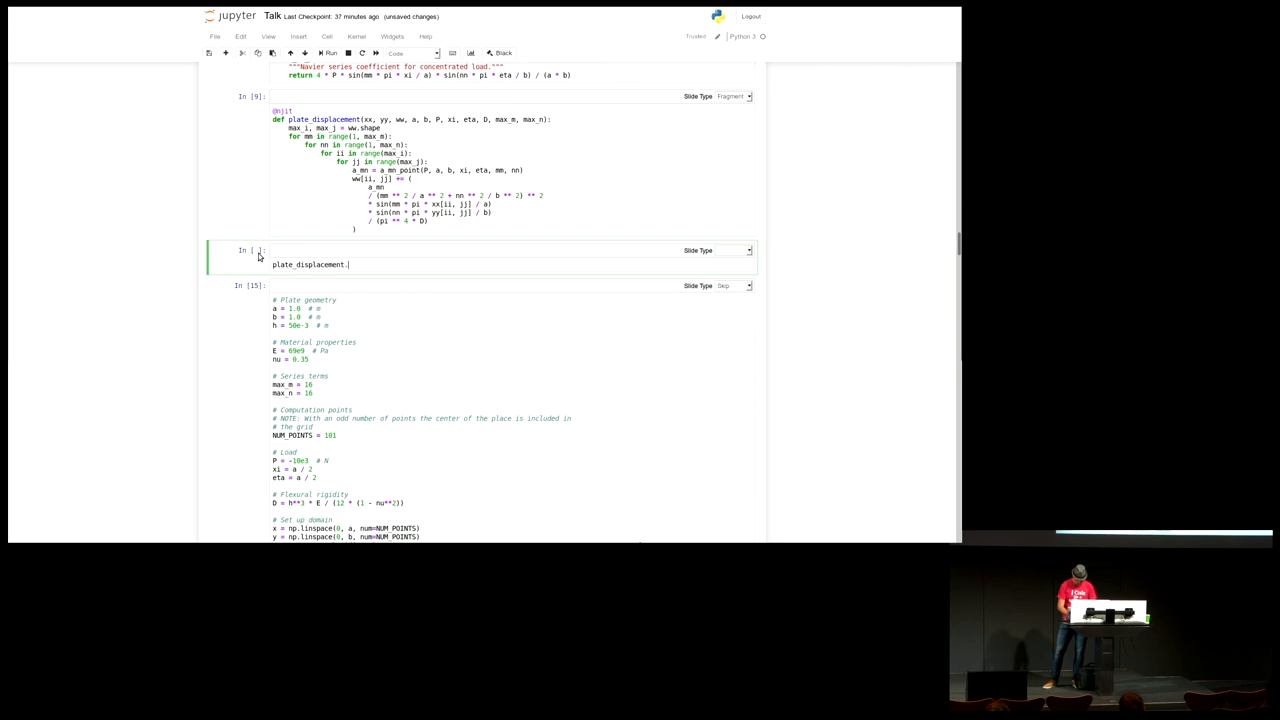